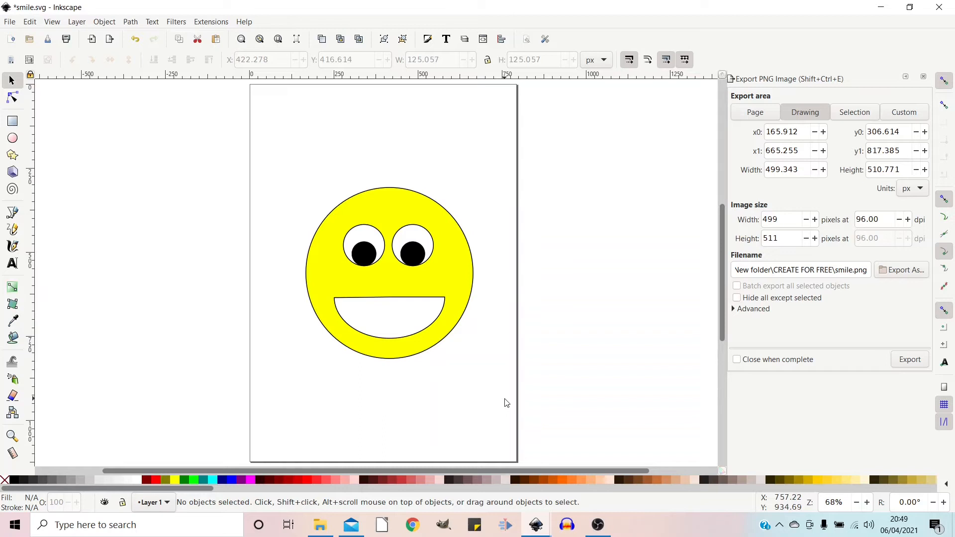
mouse_move(779, 198)
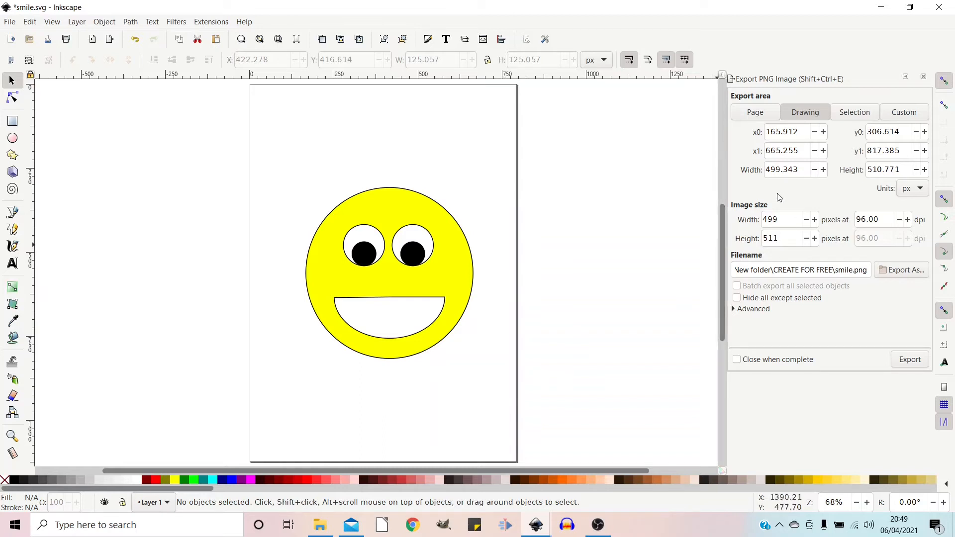
mouse_move(741, 190)
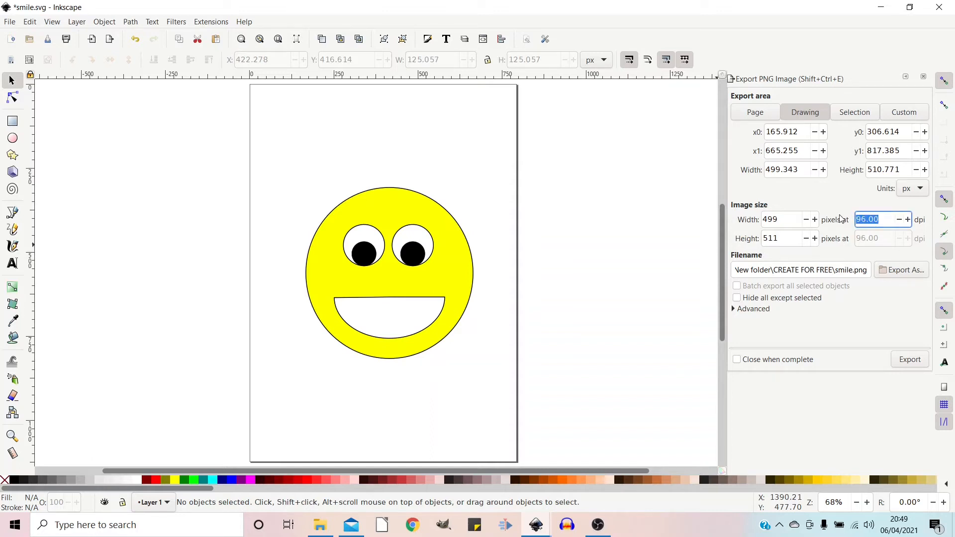
Set the Advanced pHYs dpi to 300, keeping the 499 × 511 image at 96 dpi.
text(300)
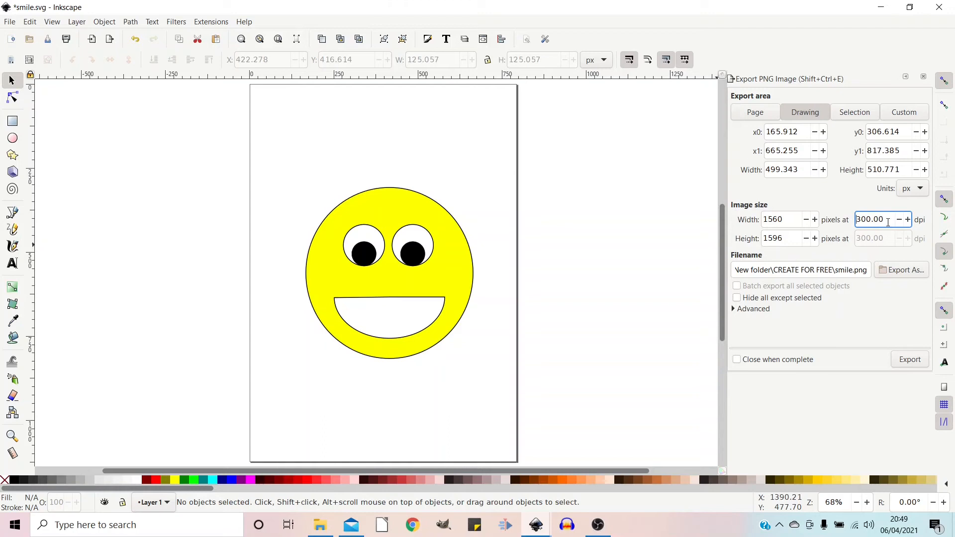
triple_click(874, 219)
text(96)
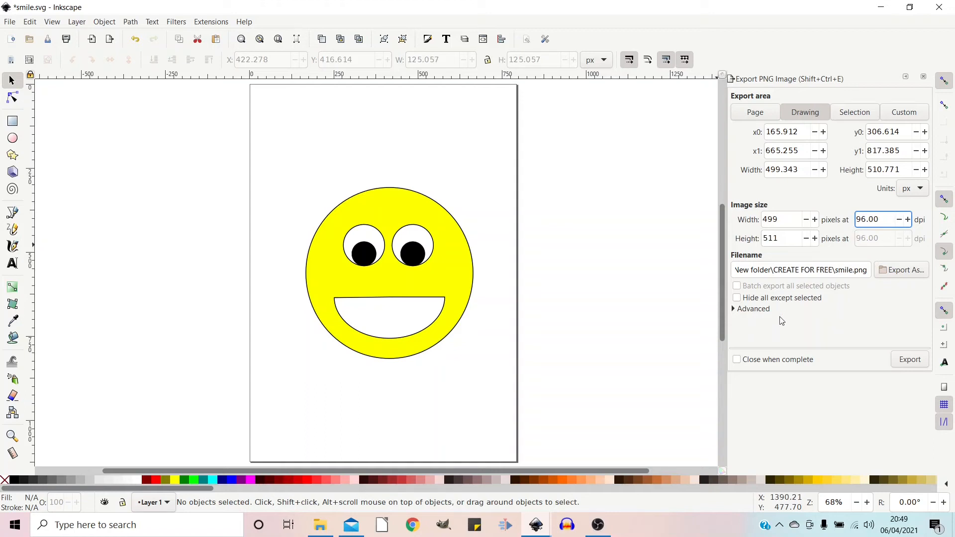
click(753, 309)
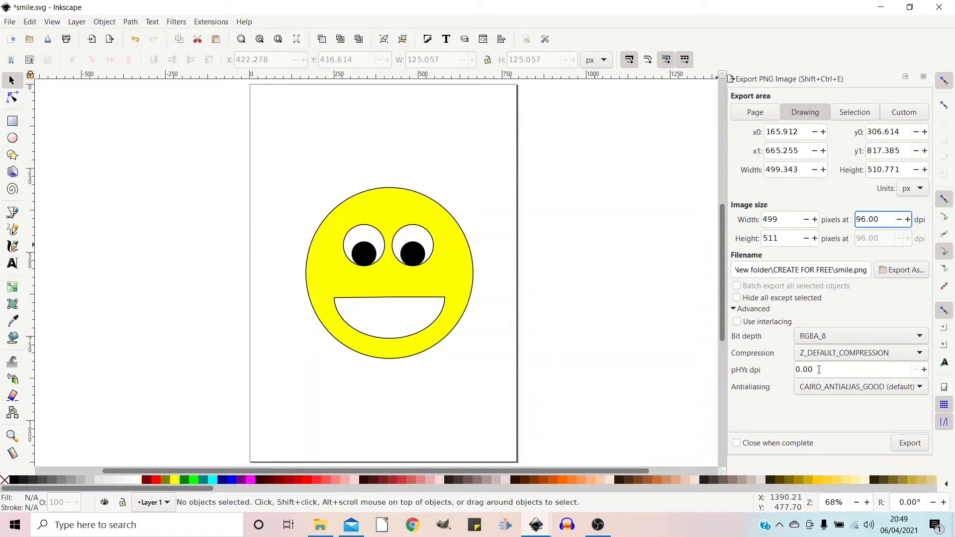
click(853, 370)
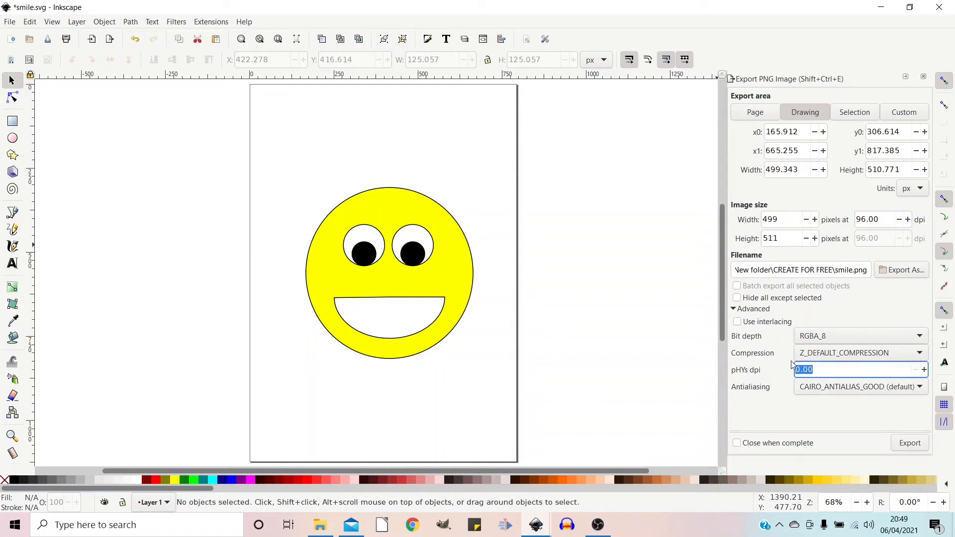
text(300)
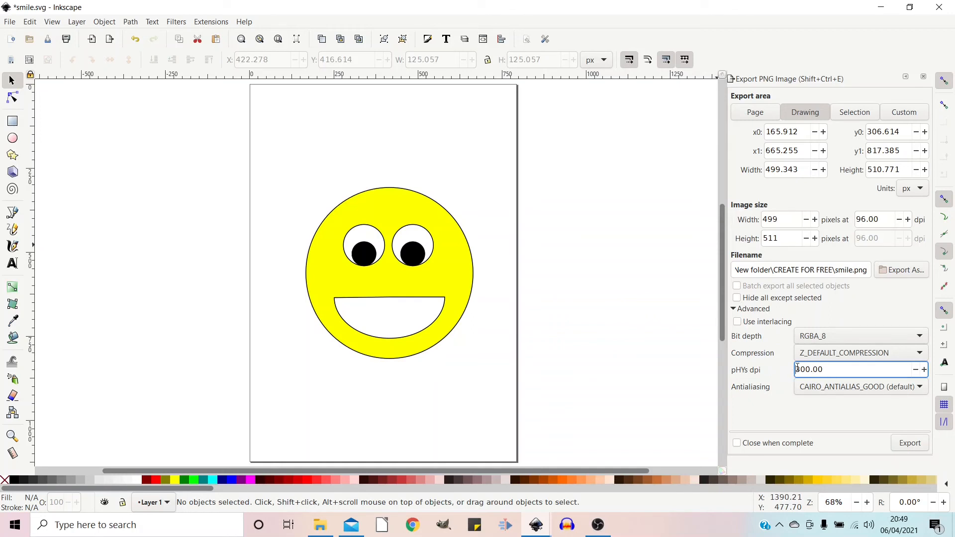
mouse_move(834, 369)
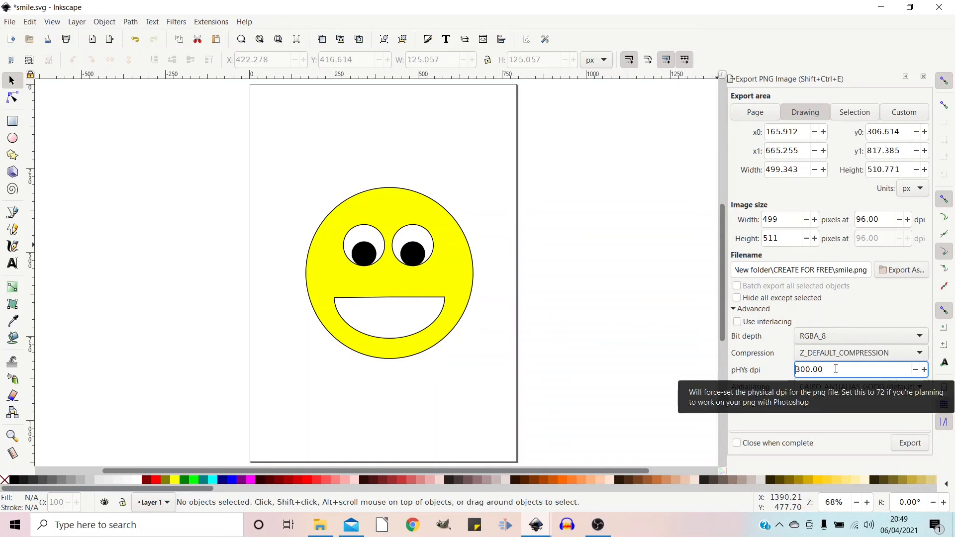